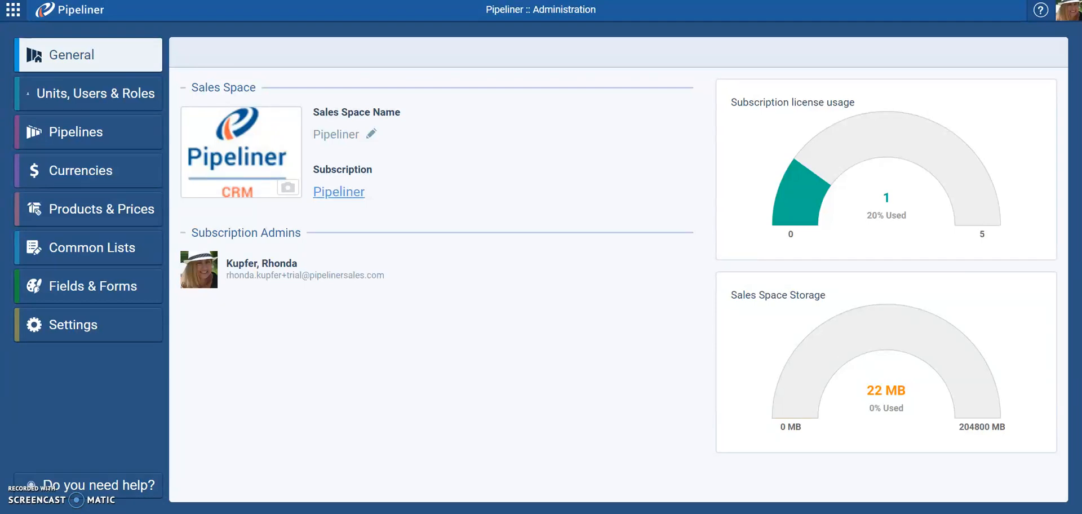
mouse_move(1066, 297)
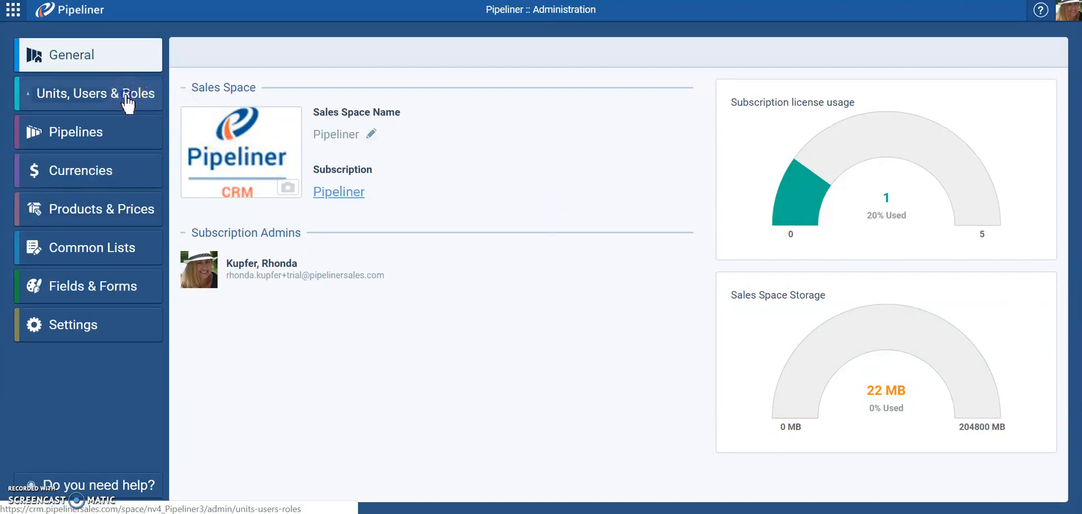
Go past Units, Users & Roles to Pipelines, showing the Sales Pipeline with its five steps
click(95, 93)
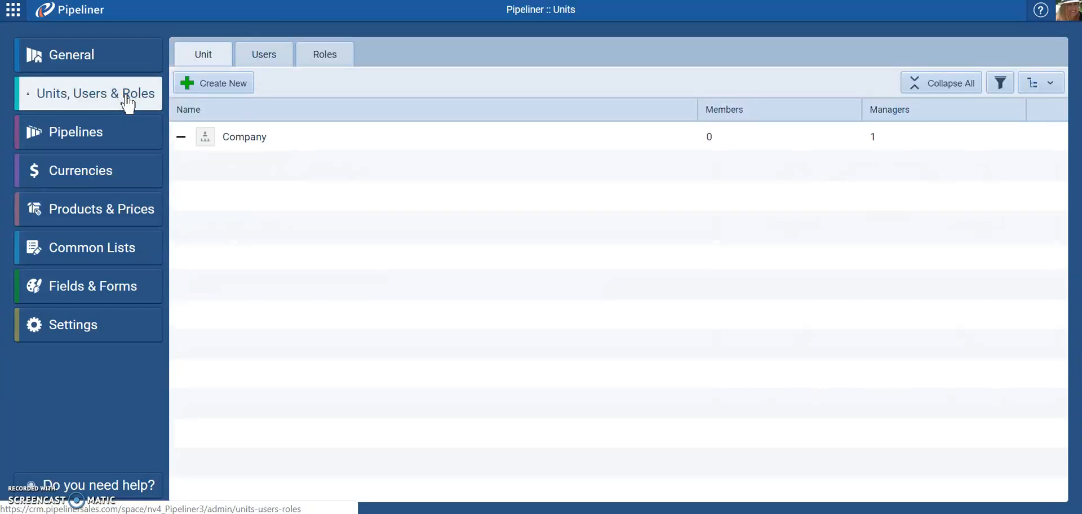
click(75, 132)
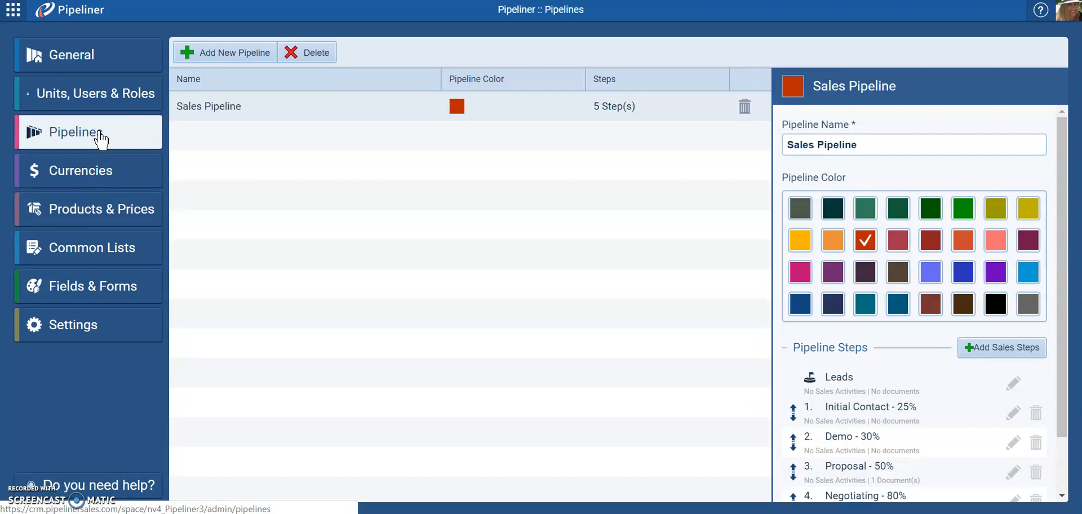
Show the Currencies administration with USD (United States Dollar) as base currency
click(81, 170)
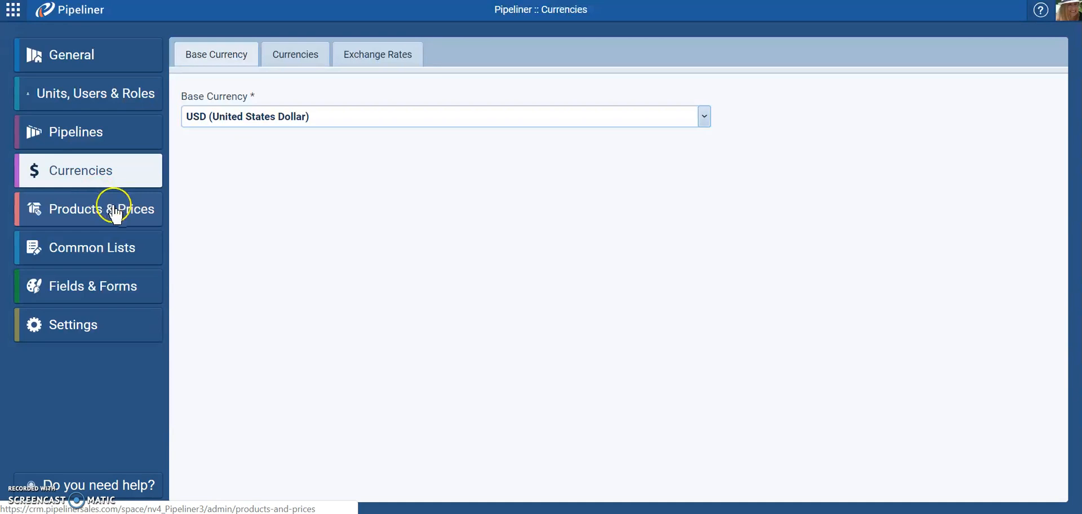
Pass Products & Prices to Fields & Forms, showing Opportunities and the Sales Pipeline form options
click(102, 209)
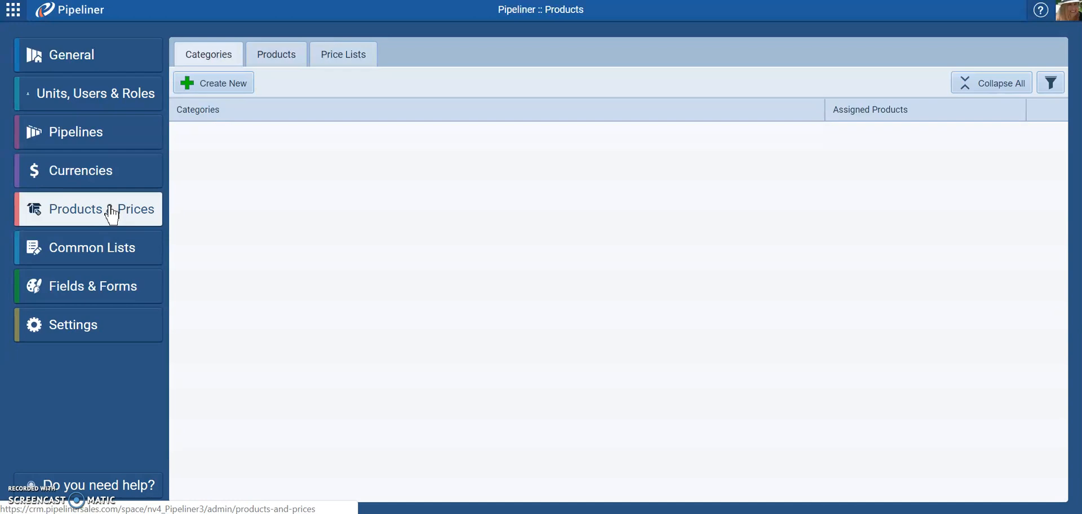
click(89, 285)
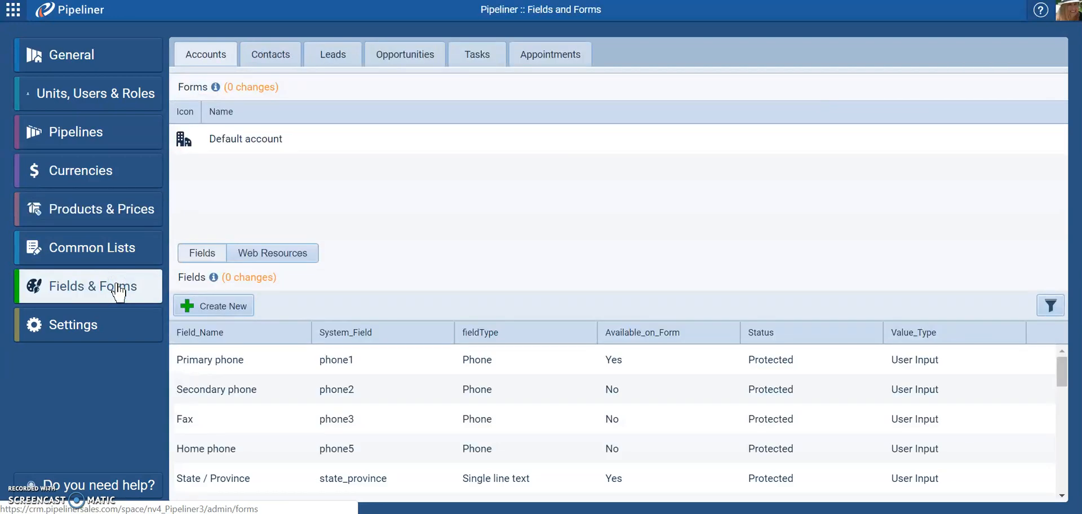
click(405, 54)
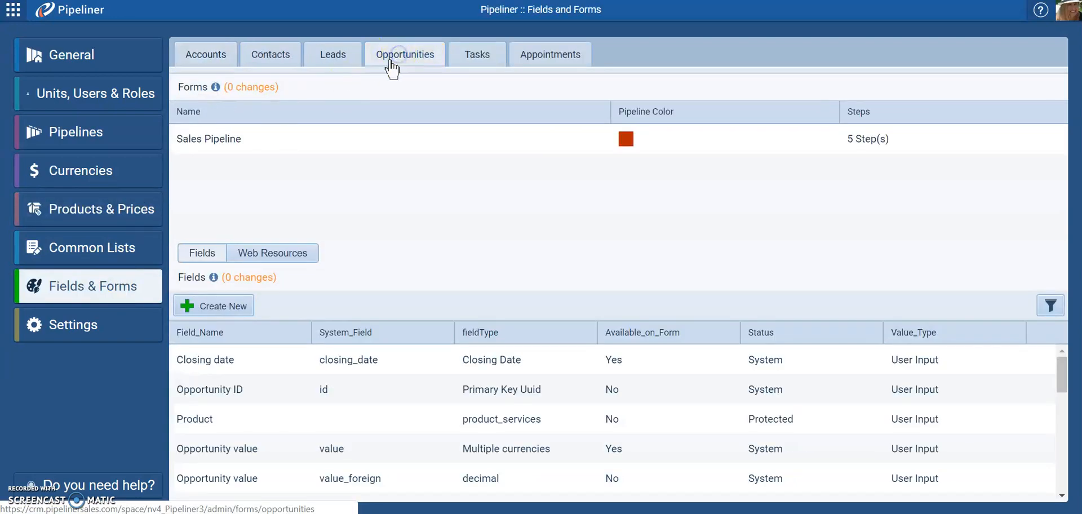
click(209, 137)
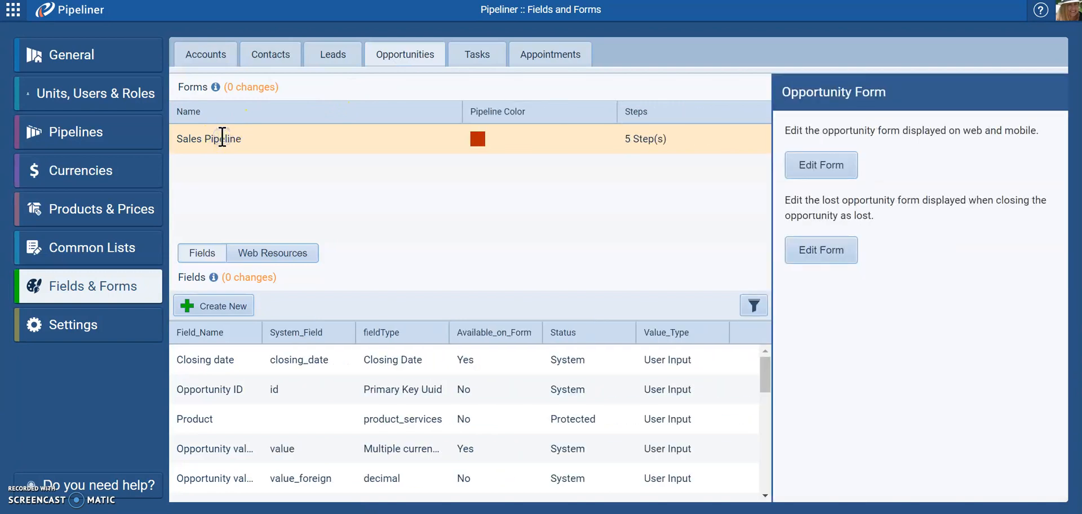
click(821, 164)
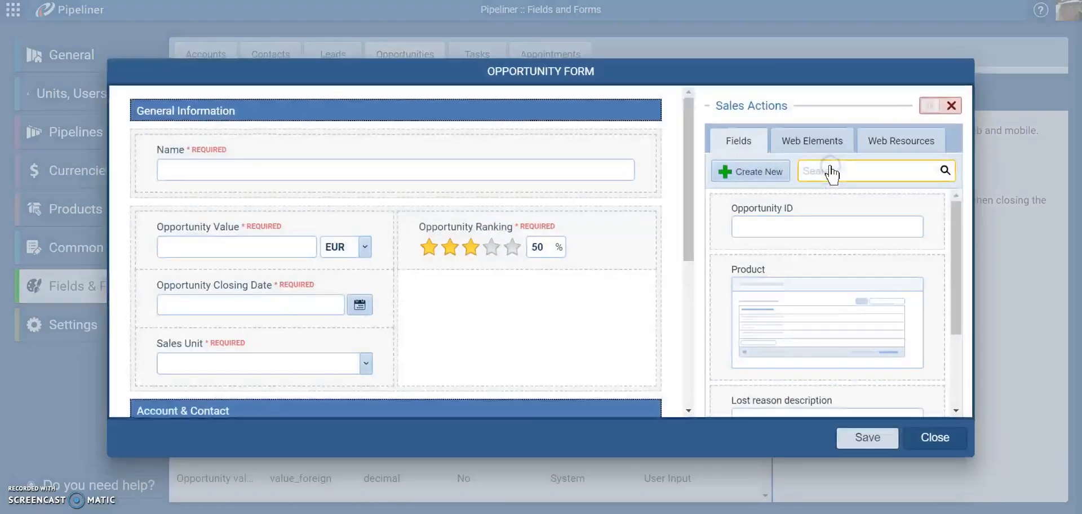
mouse_move(695, 169)
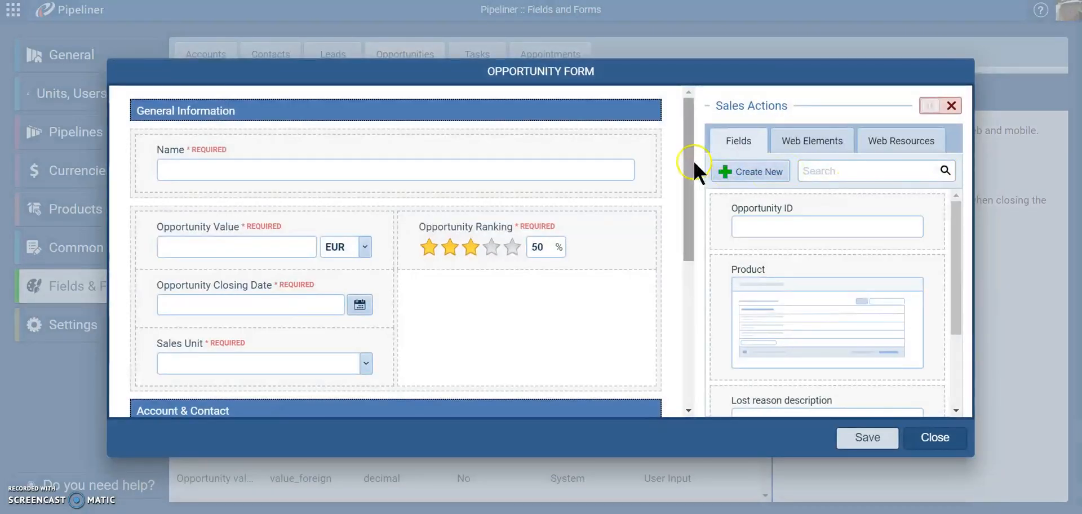
scroll(down, 3)
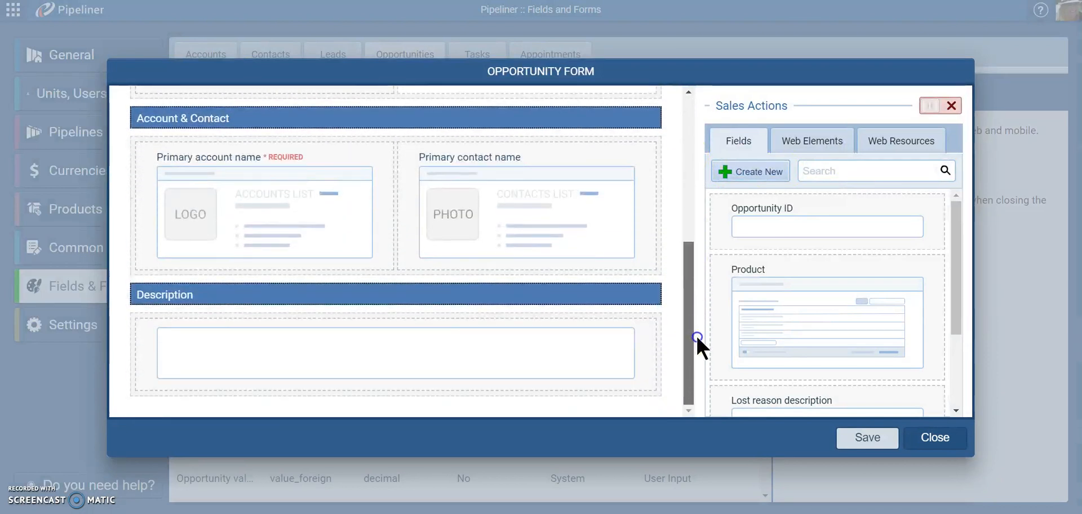
scroll(up, 3)
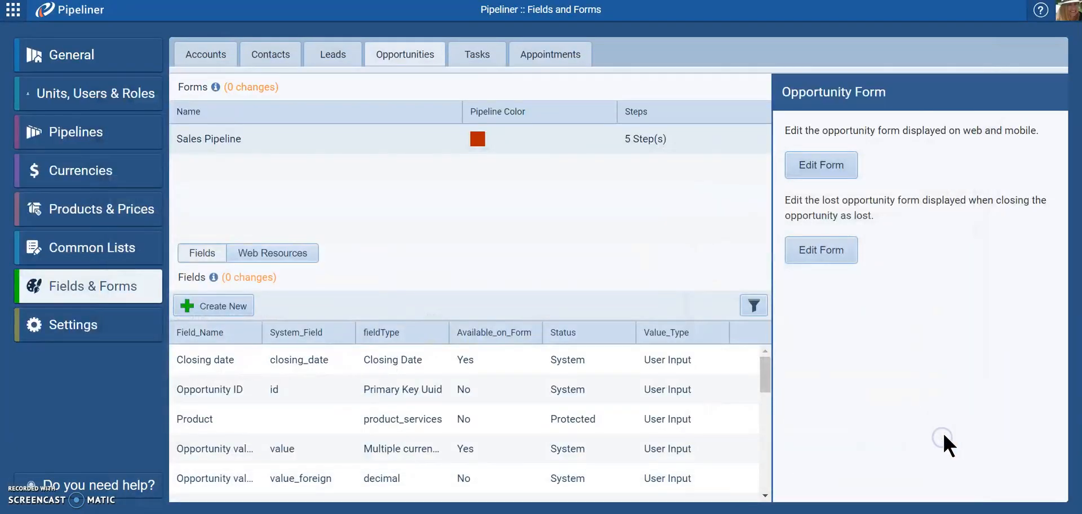
Show Global Settings with financial year, week start, integrations, security and email options
click(73, 324)
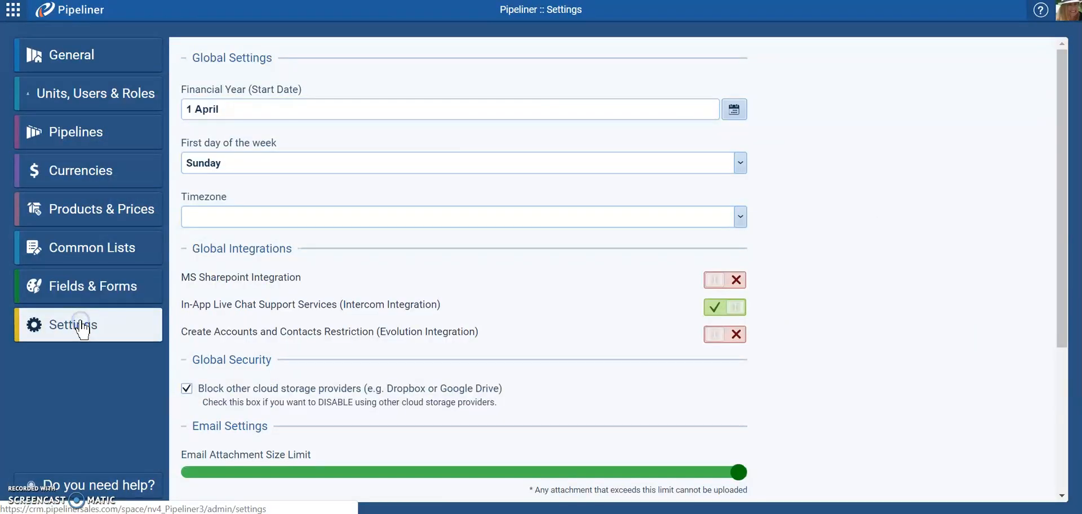
mouse_move(517, 141)
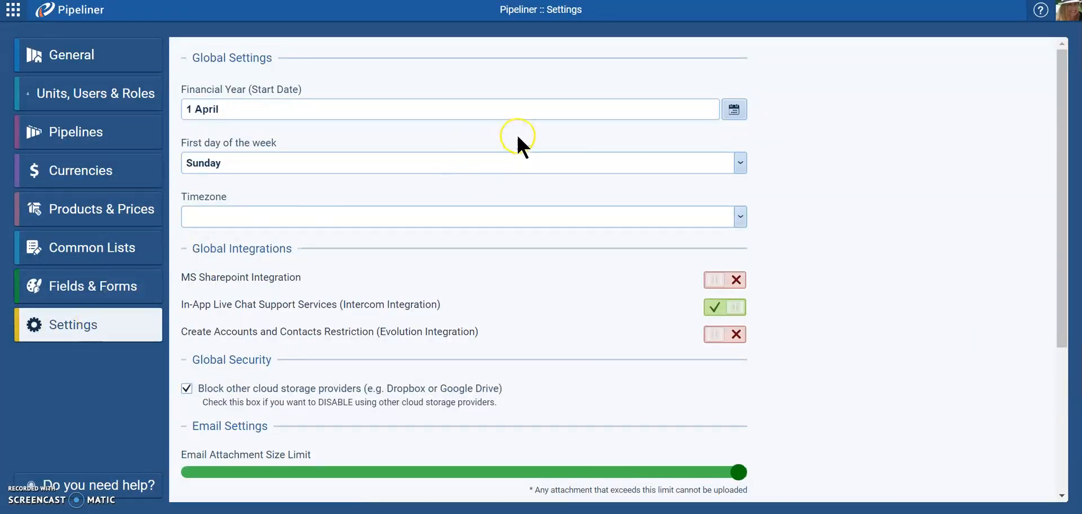
mouse_move(485, 269)
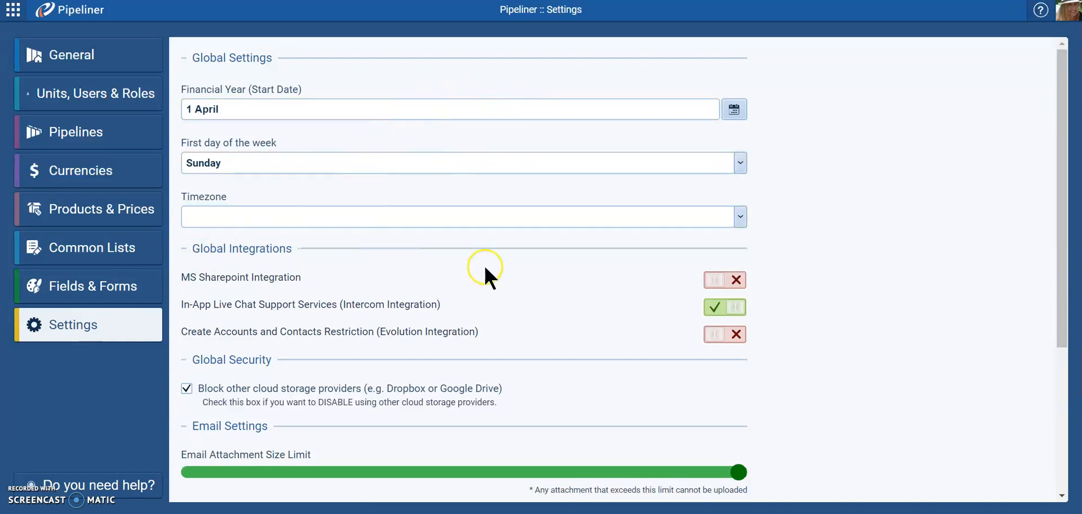